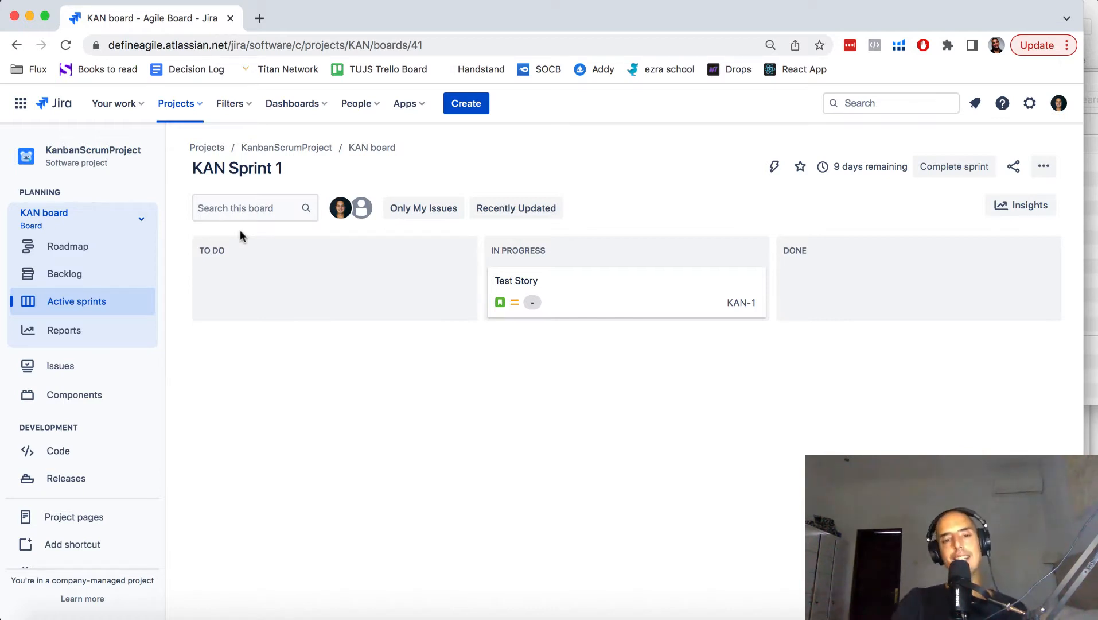
mouse_move(512, 419)
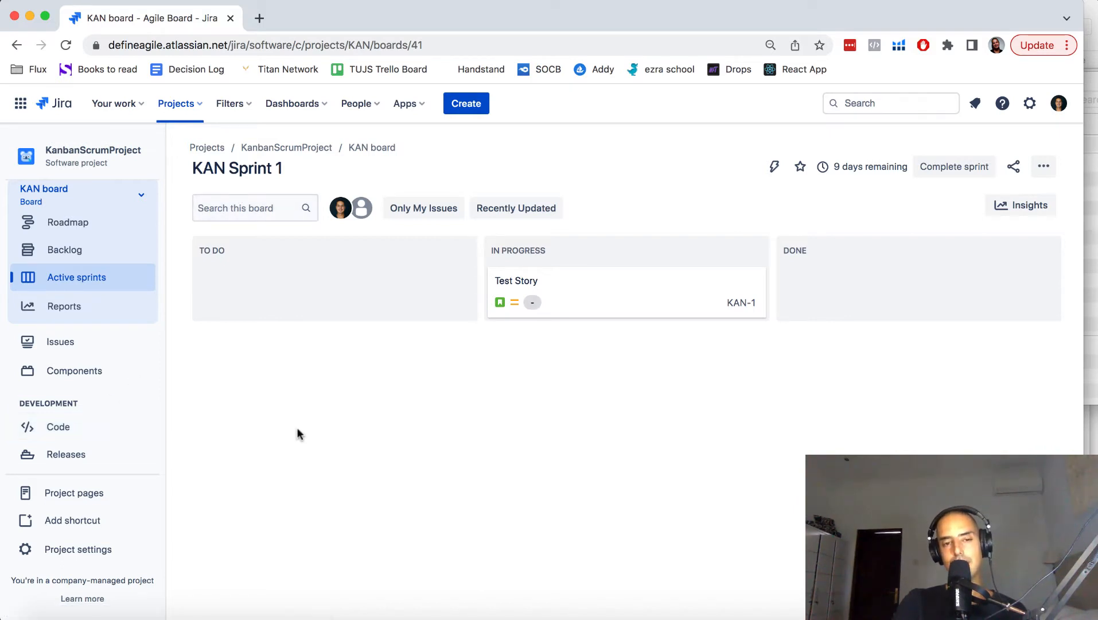
mouse_move(59, 427)
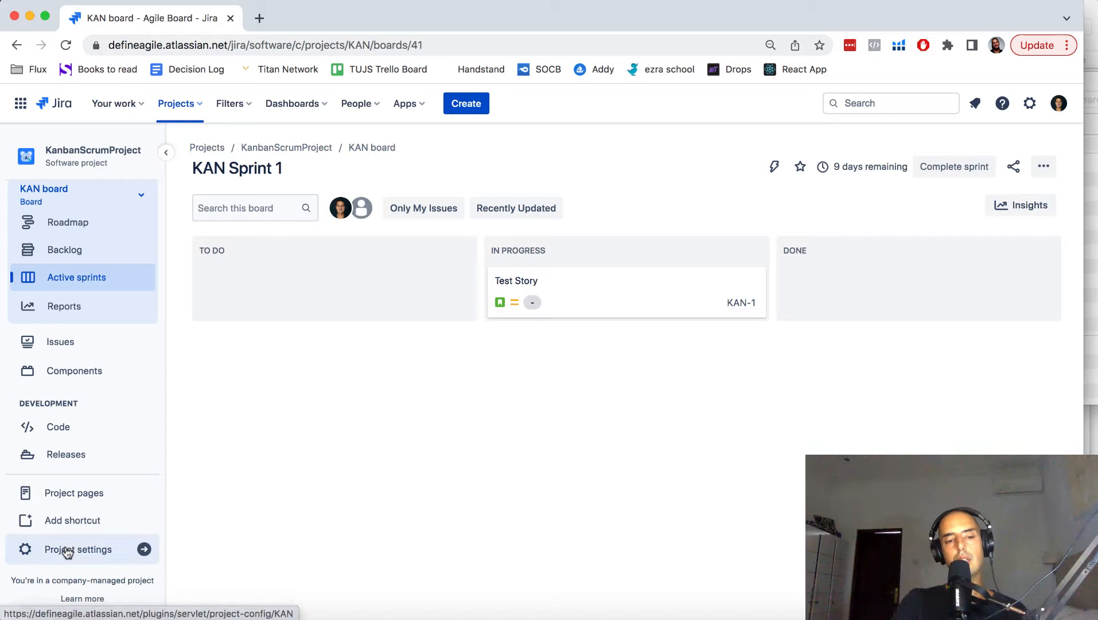
Step: Navigate from Project settings through the Issues group to the KAN issue types page
click(78, 549)
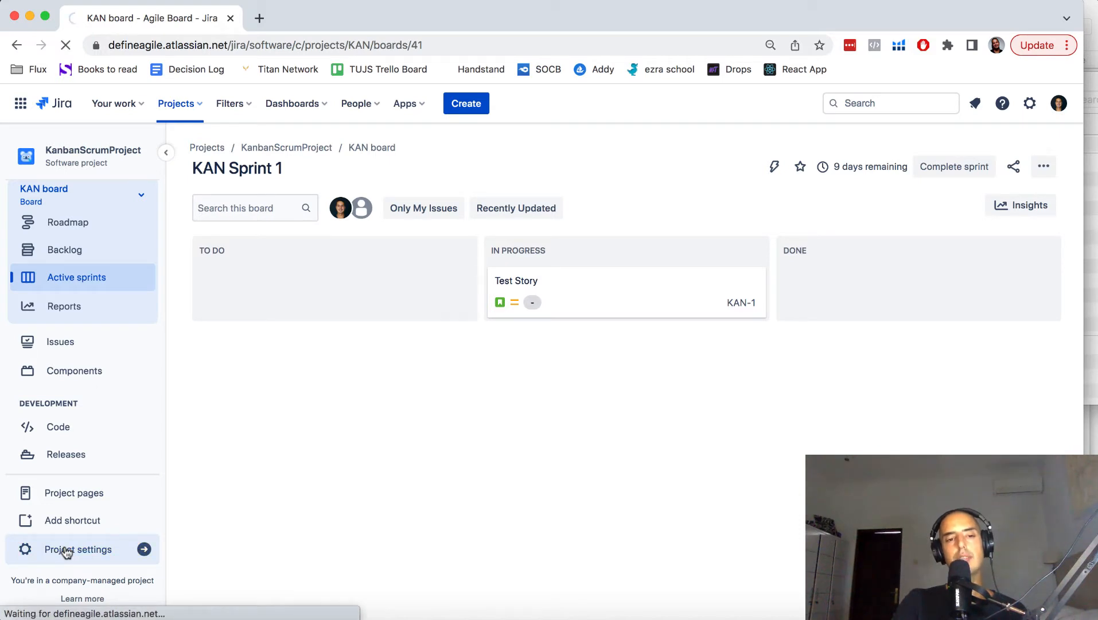
click(77, 548)
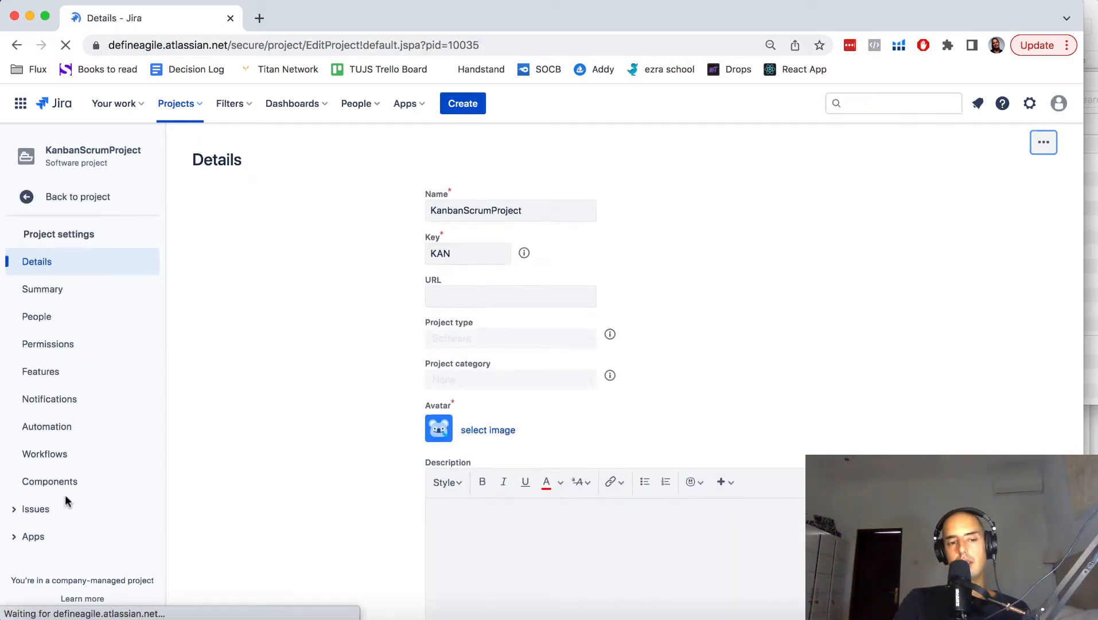
scroll(down, 3)
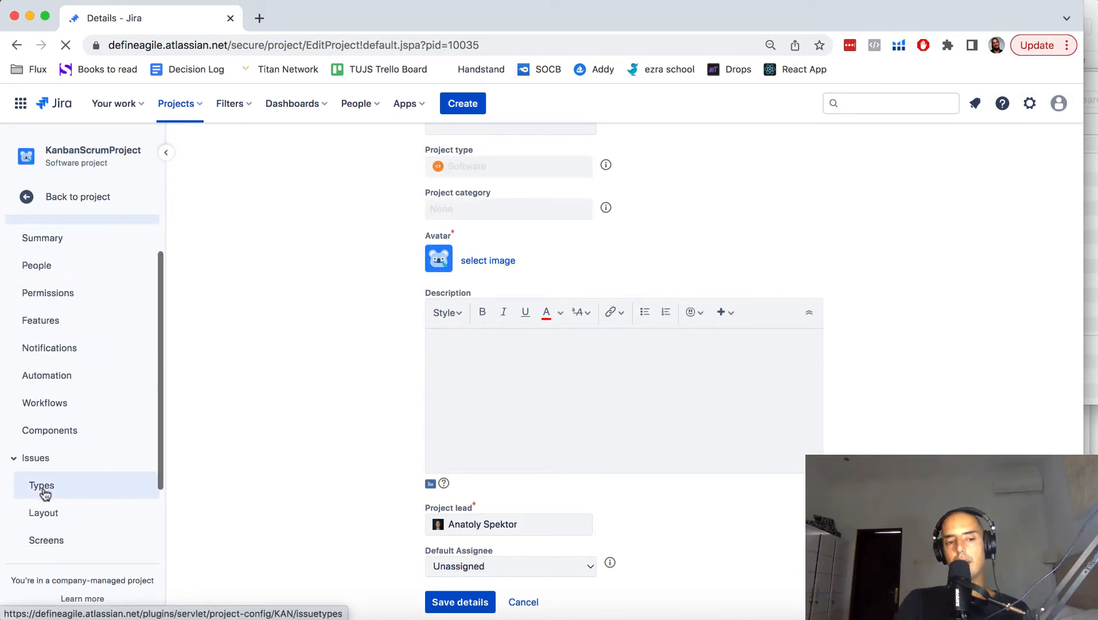
click(42, 486)
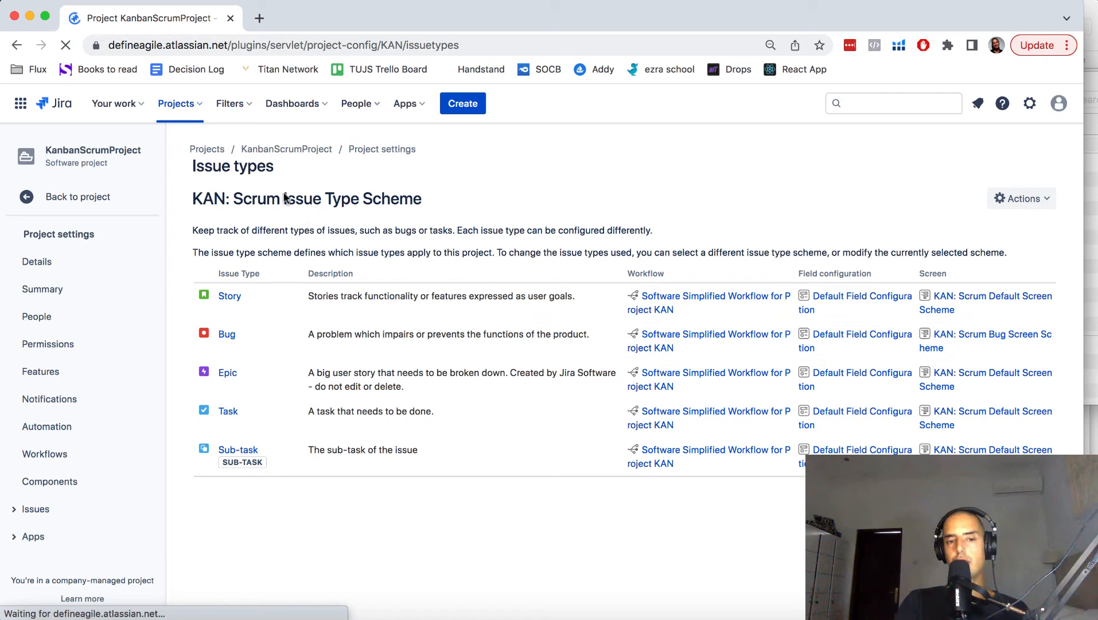
mouse_move(368, 163)
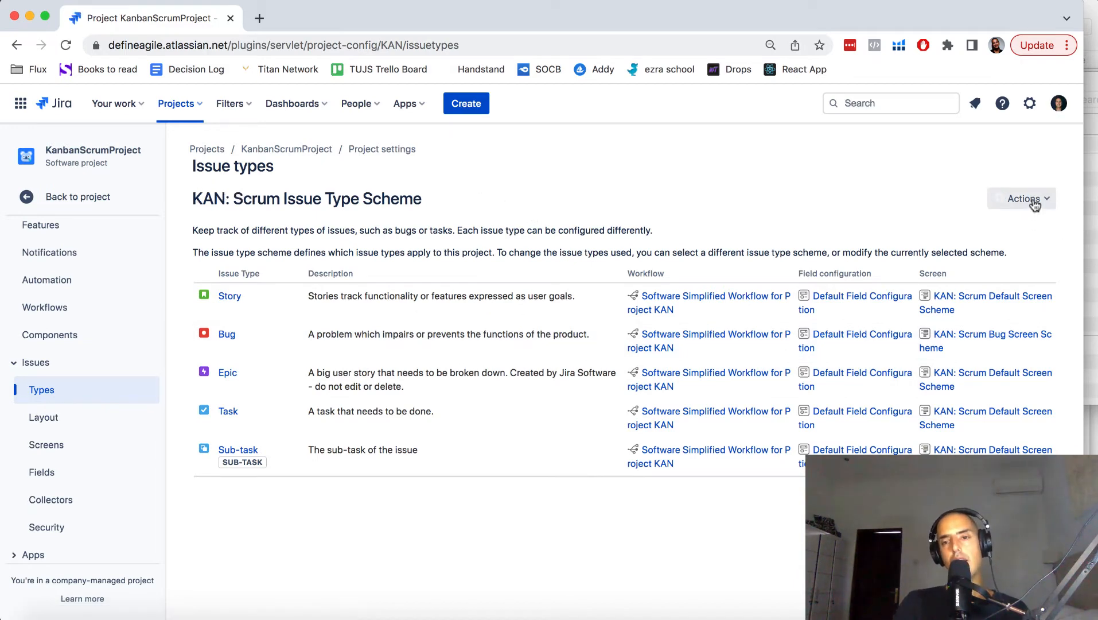
Step: Edit the Scrum scheme, move IT Help into its current issue types, and save
click(1021, 198)
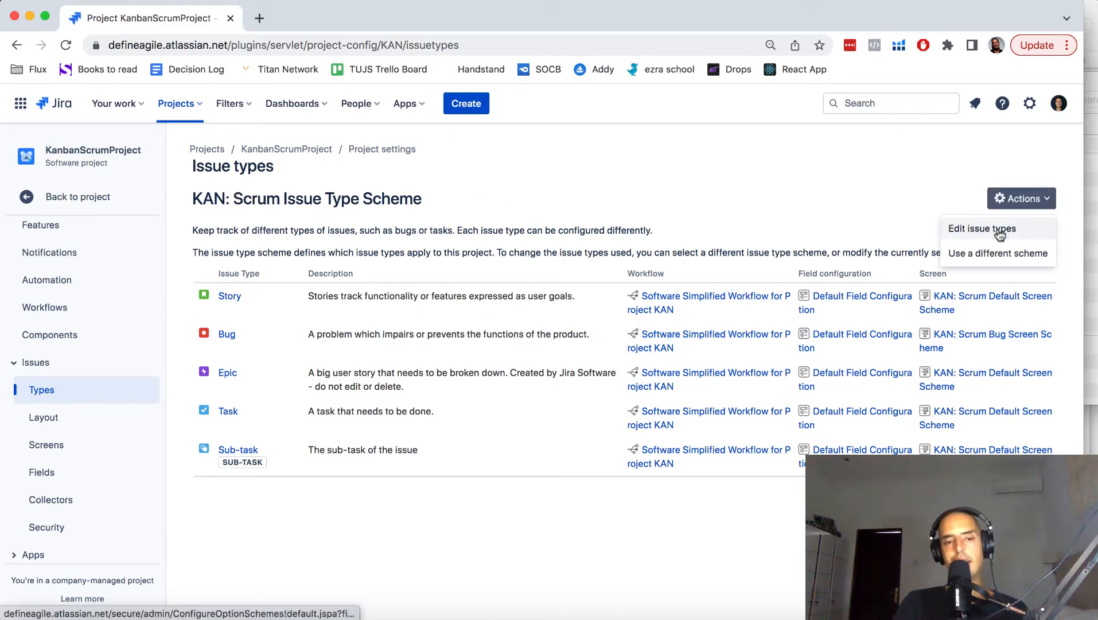
click(983, 228)
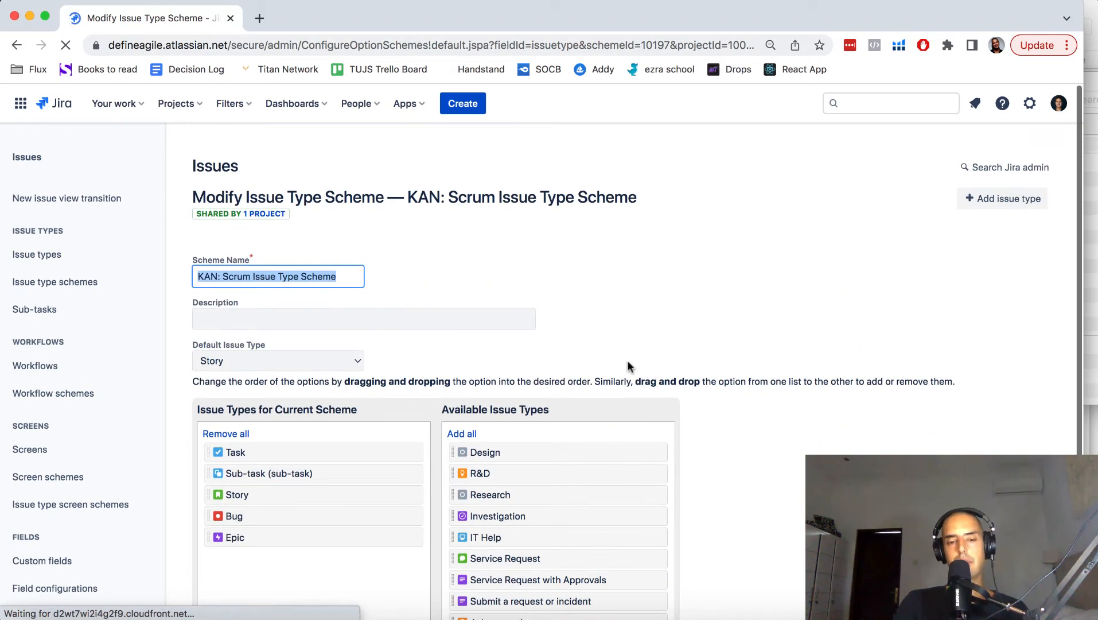
scroll(down, 3)
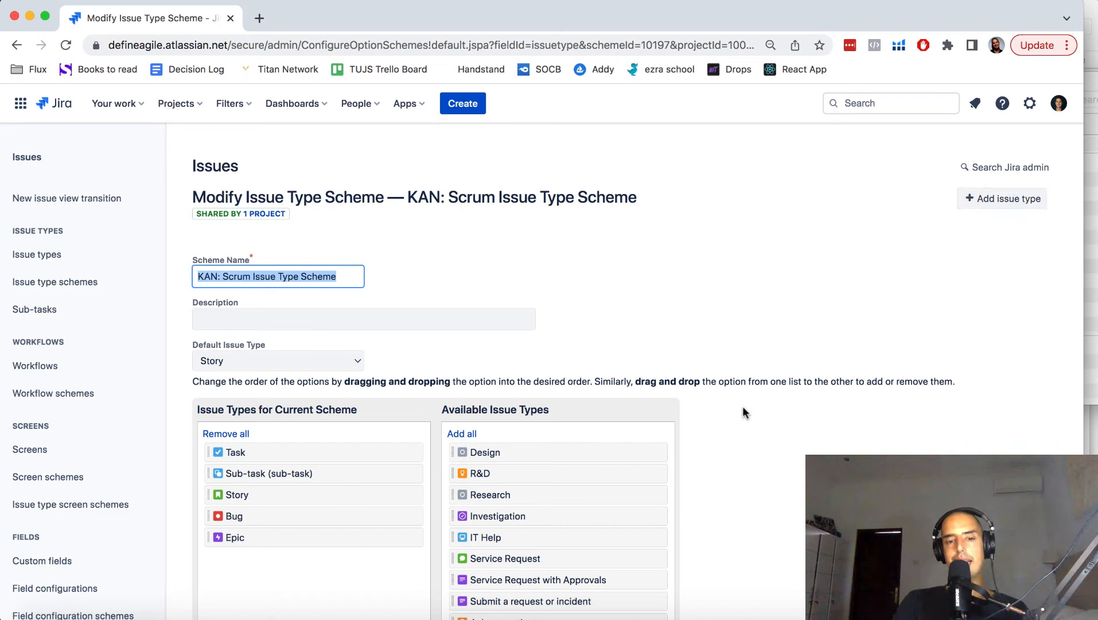
scroll(down, 3)
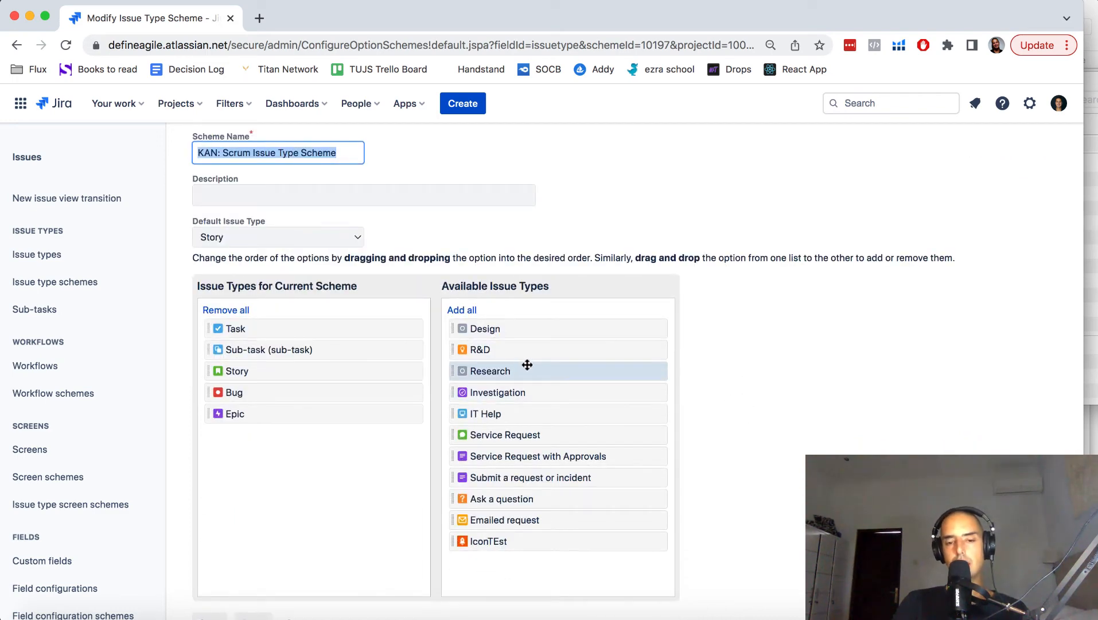
mouse_move(506, 413)
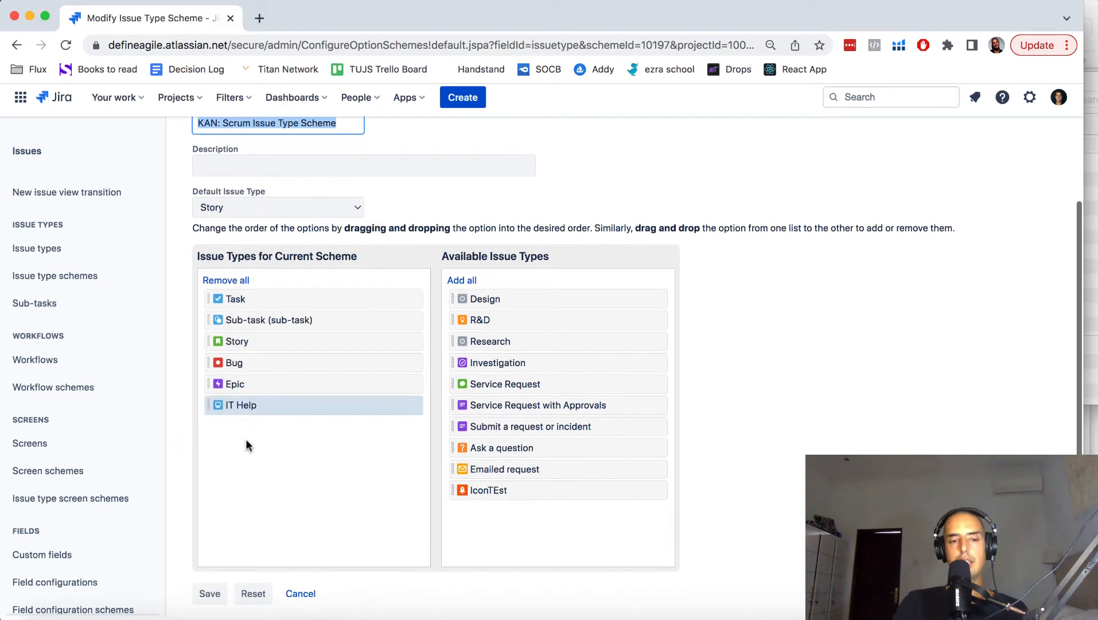
click(209, 594)
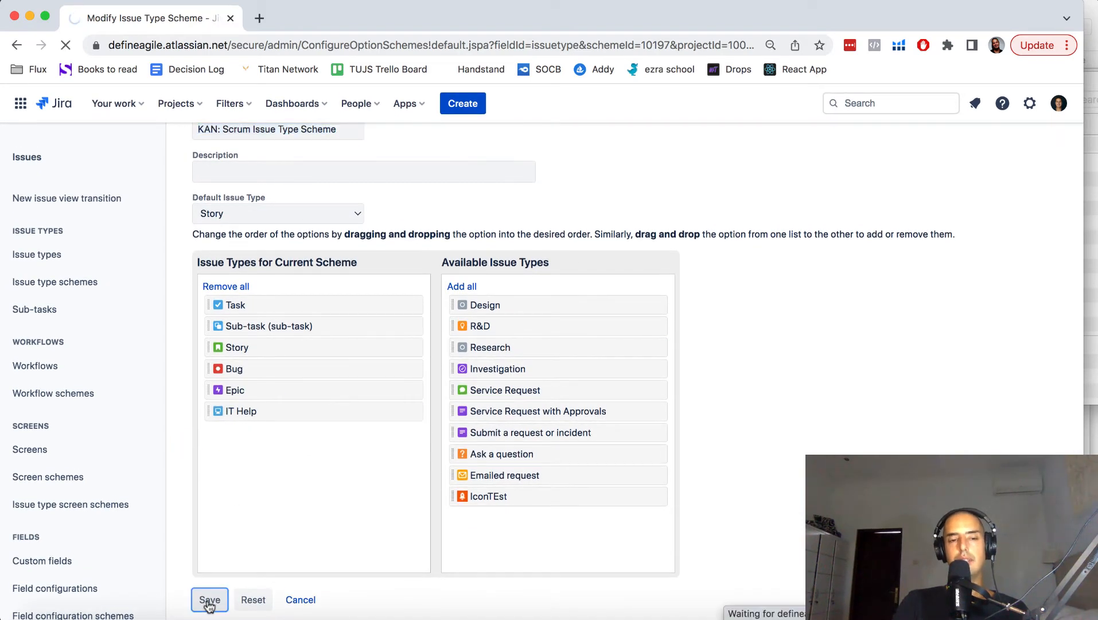
click(209, 599)
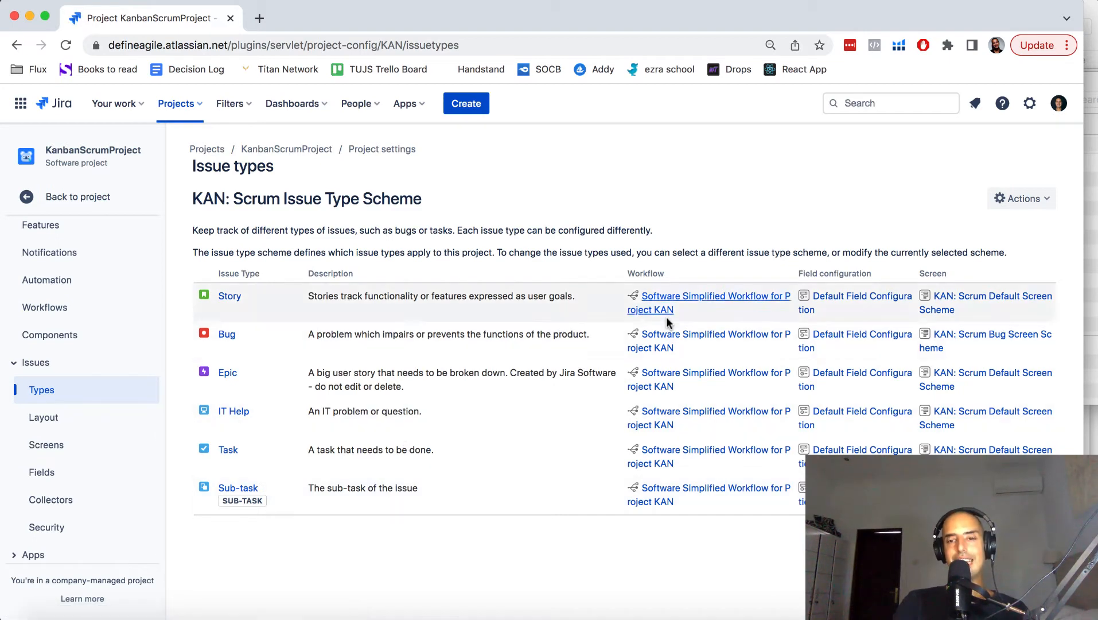
Step: Reach the global Issue types list and show the row actions for IT Help
click(1022, 199)
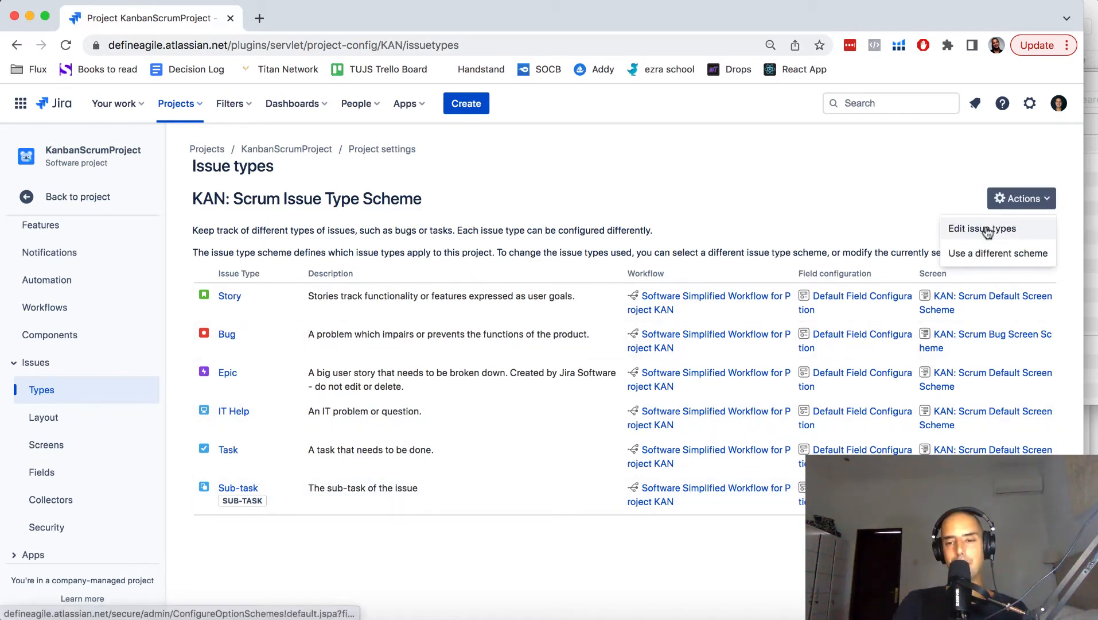
click(981, 228)
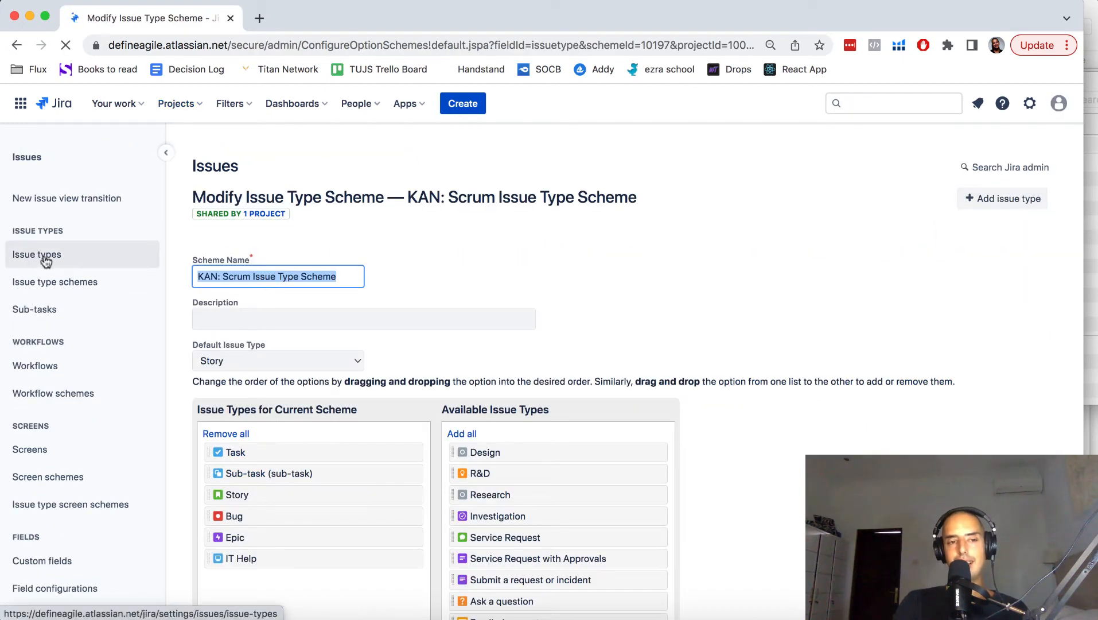
click(37, 253)
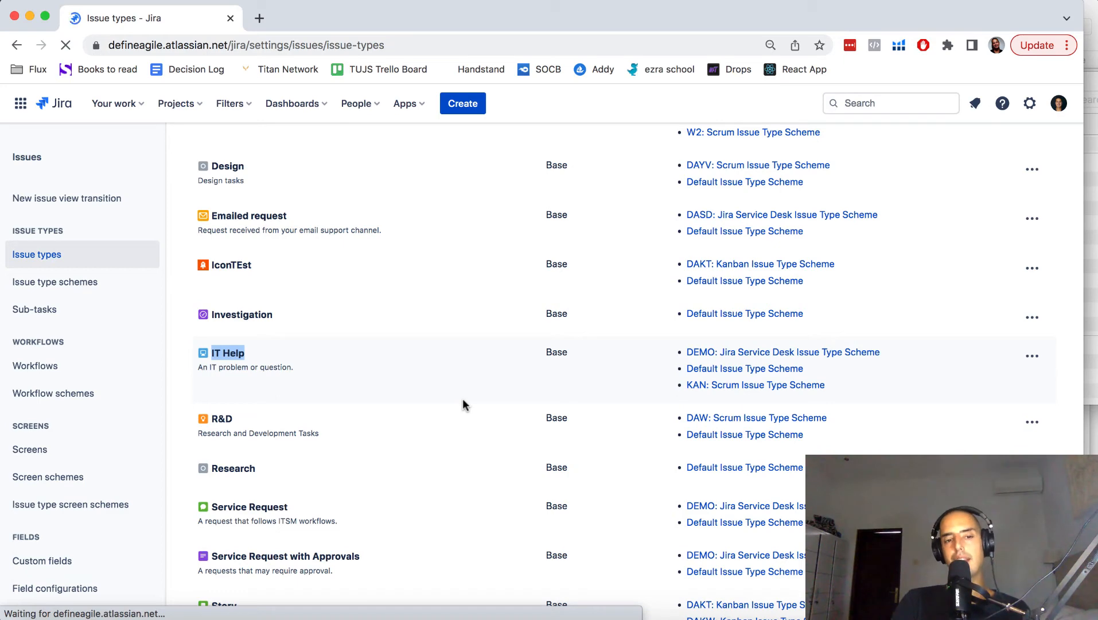
click(34, 367)
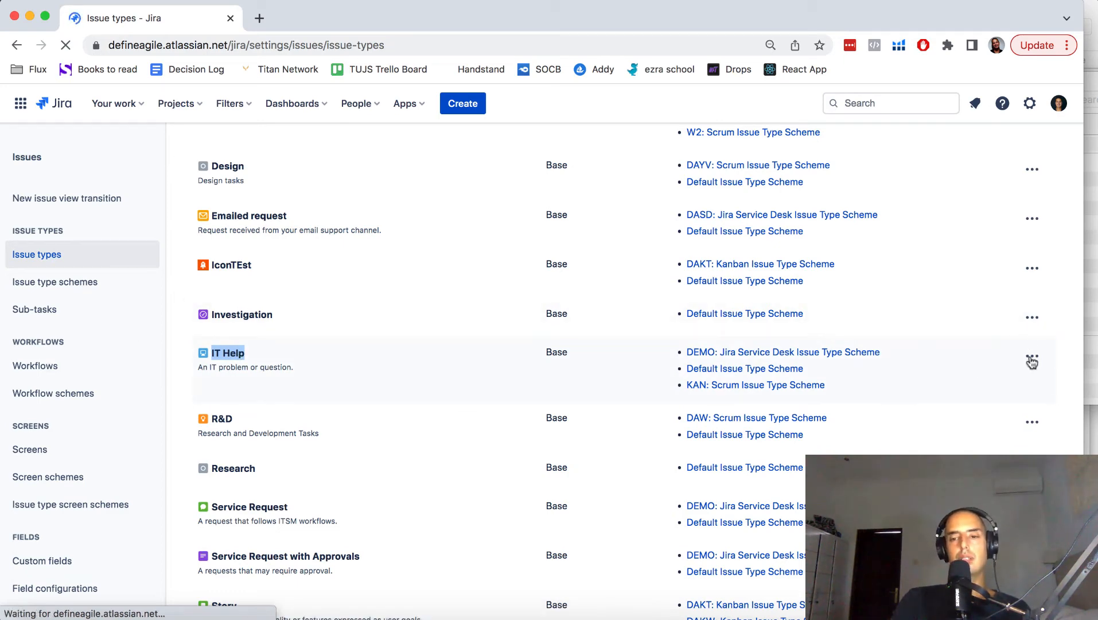
click(1032, 356)
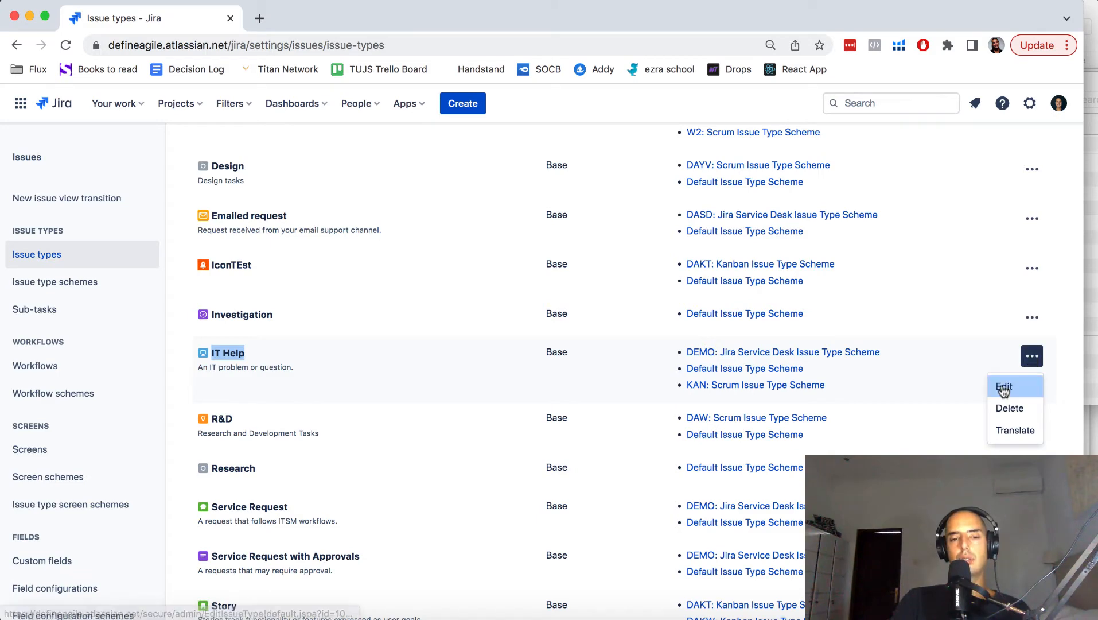
Step: Edit IT Help, select the blue code-style avatar, and update the issue type
click(1005, 386)
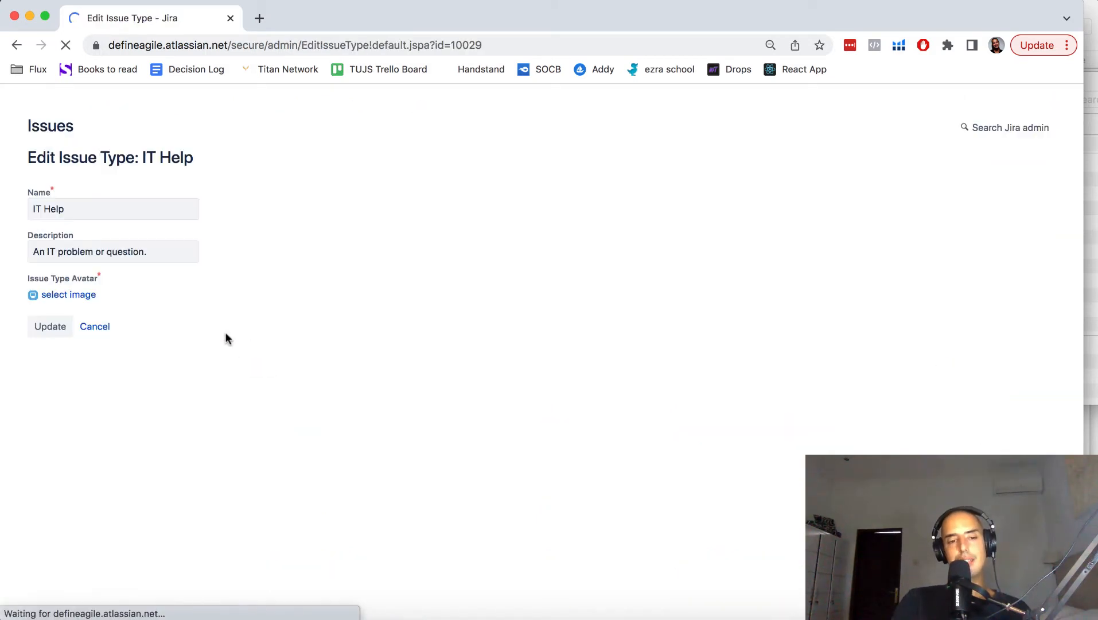
click(69, 294)
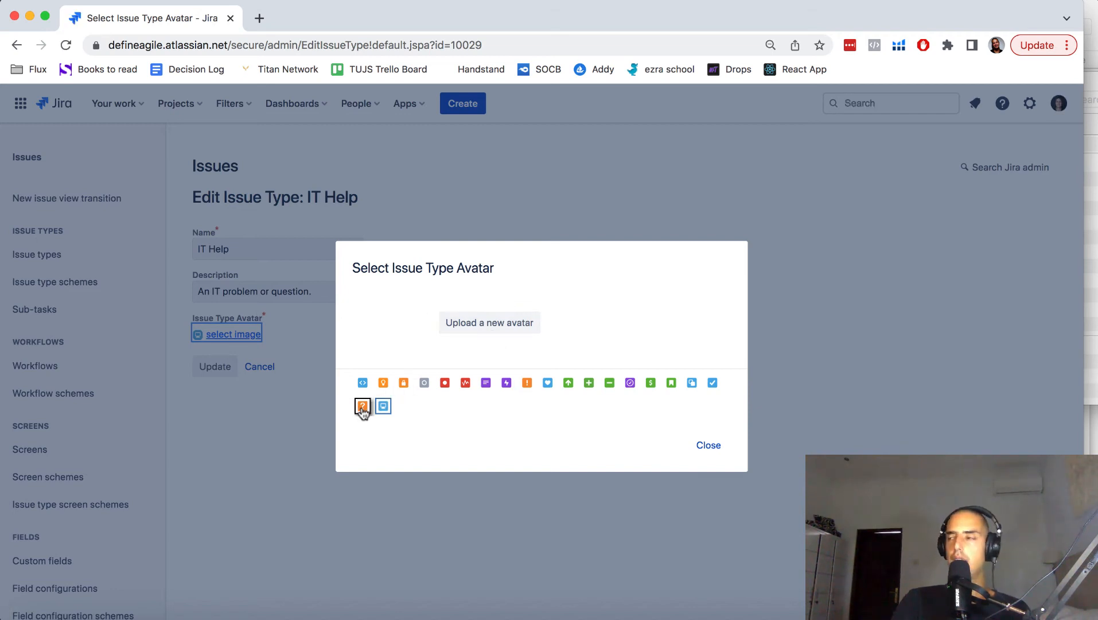
mouse_move(363, 407)
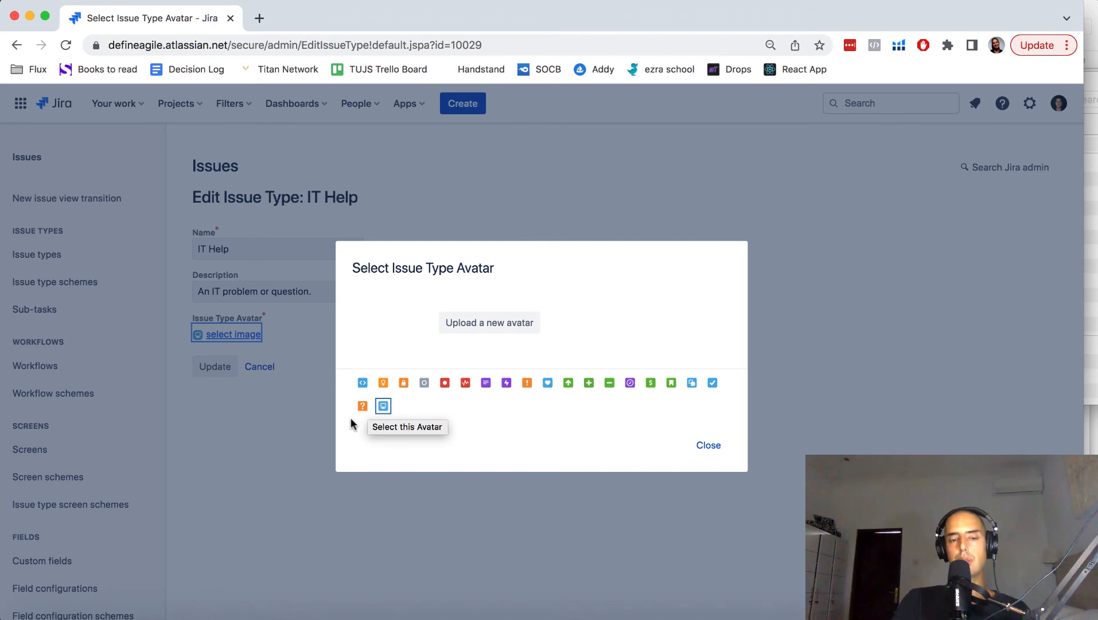
mouse_move(450, 421)
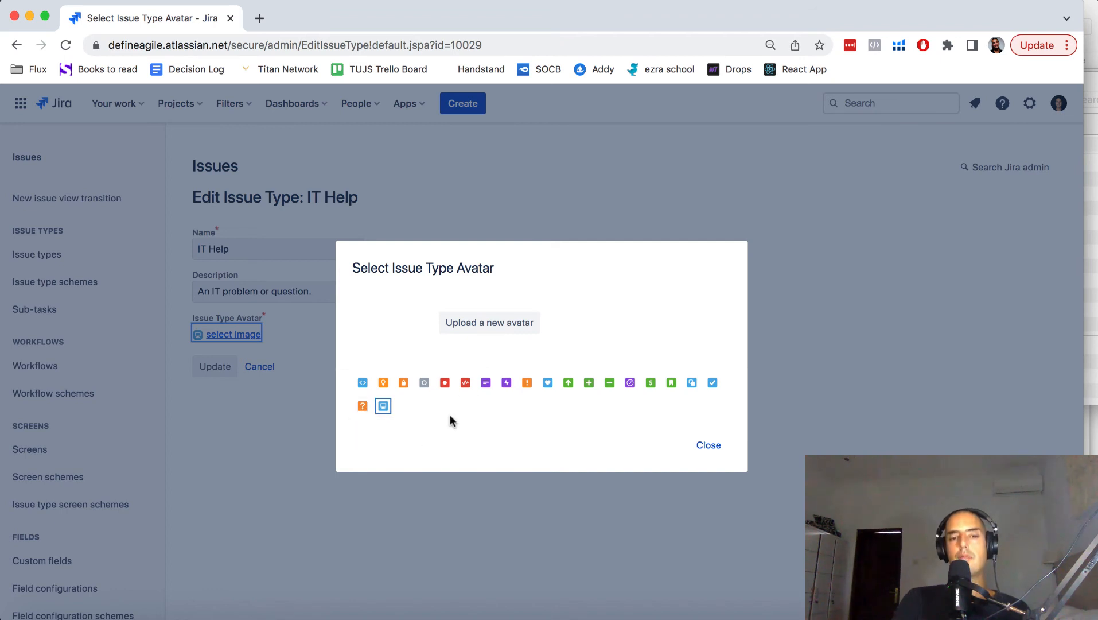
mouse_move(498, 433)
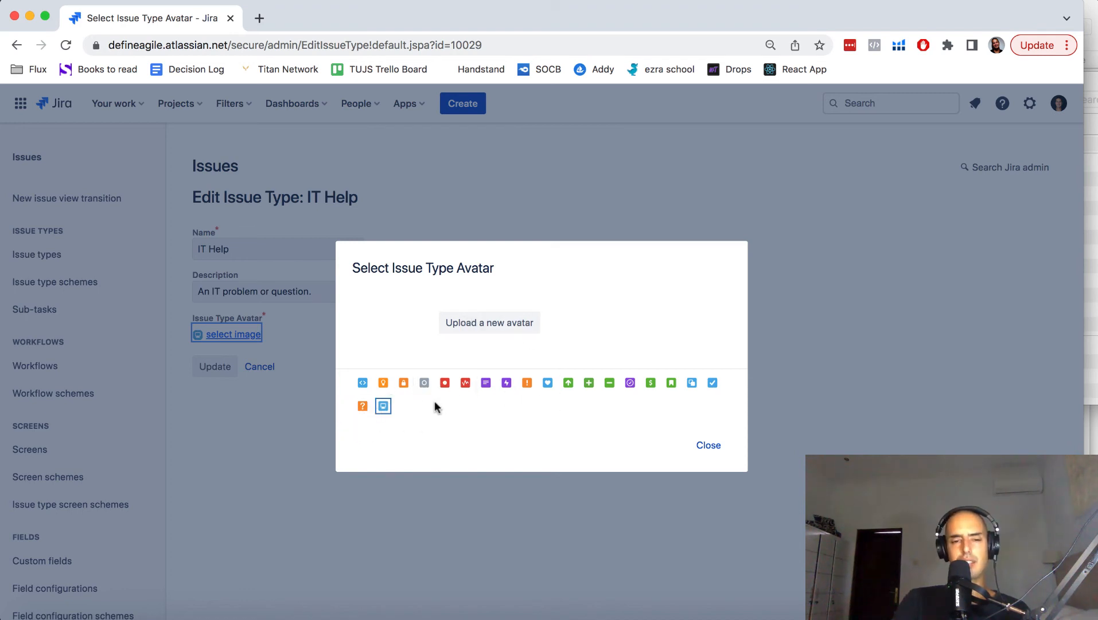
click(708, 444)
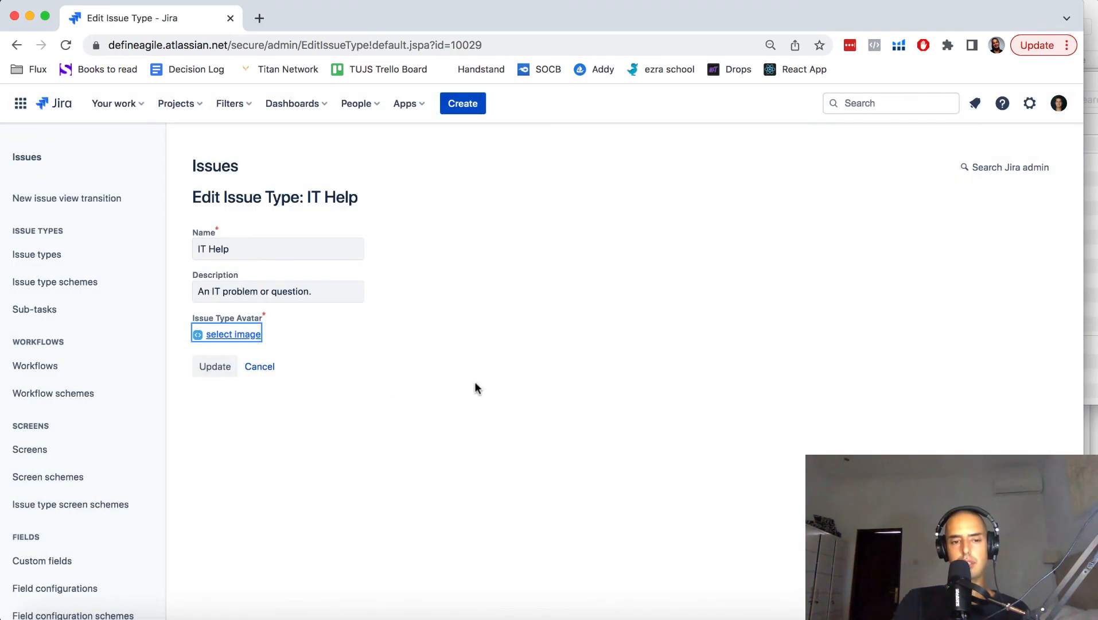
click(214, 367)
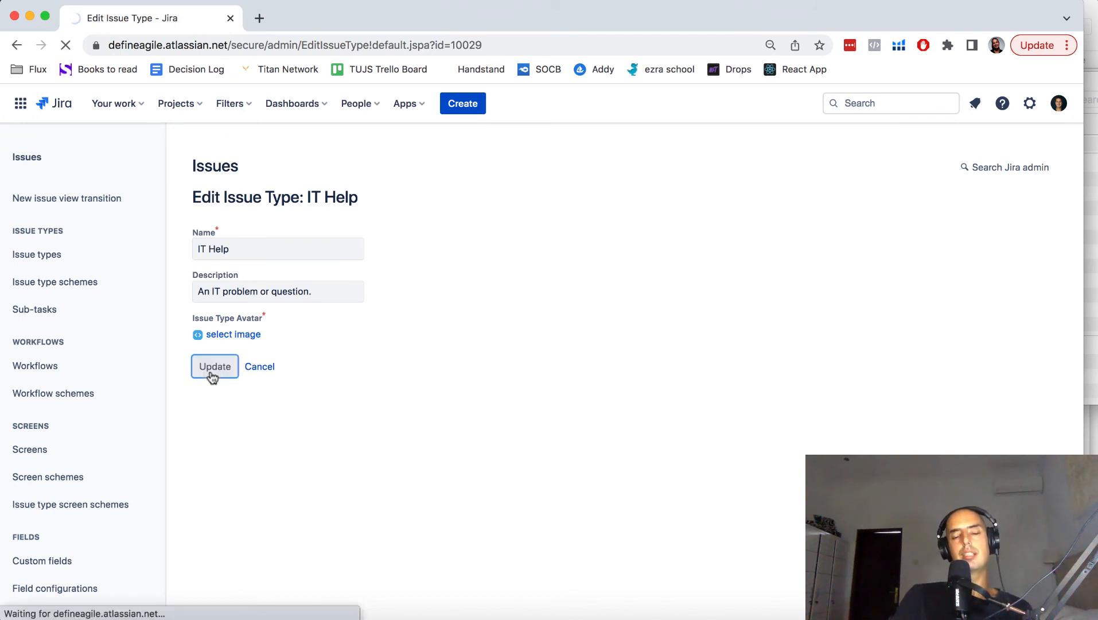
click(214, 366)
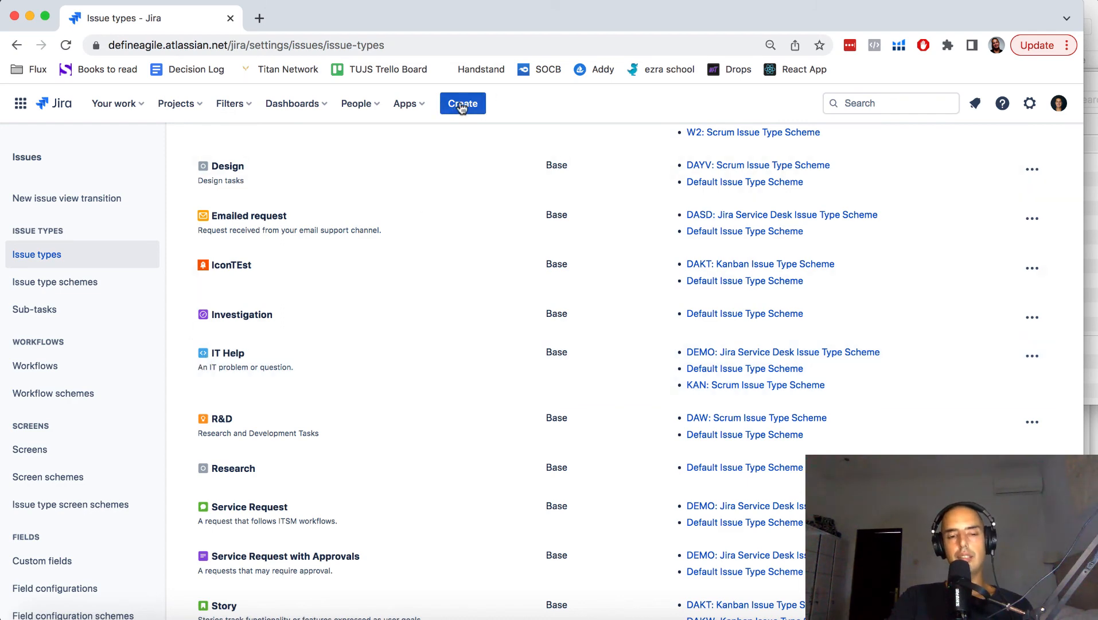
click(462, 104)
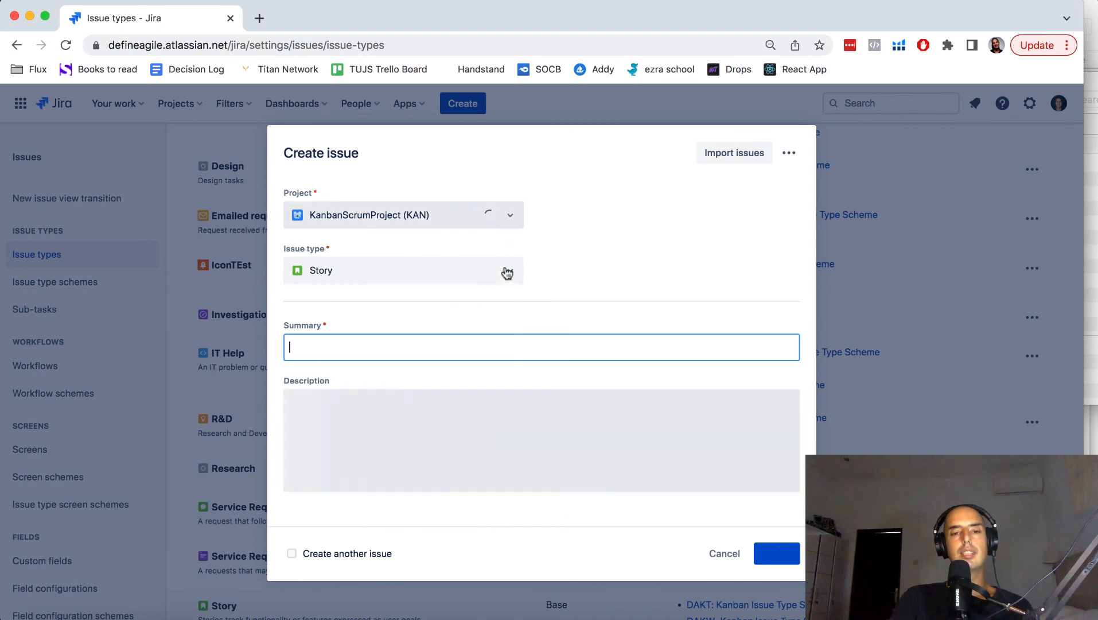
click(403, 271)
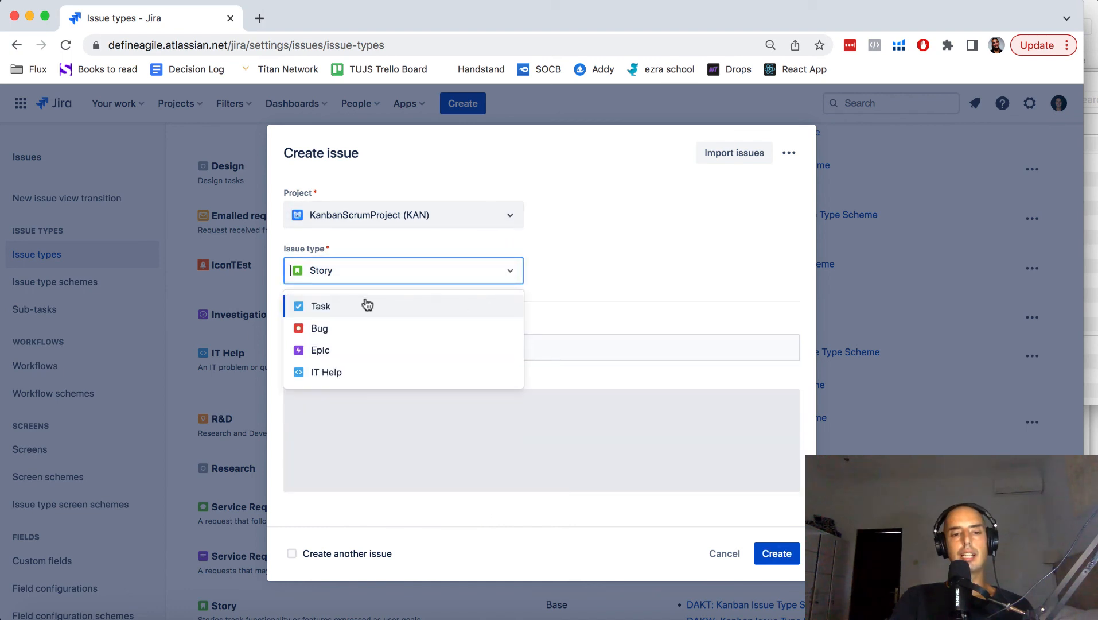
mouse_move(304, 378)
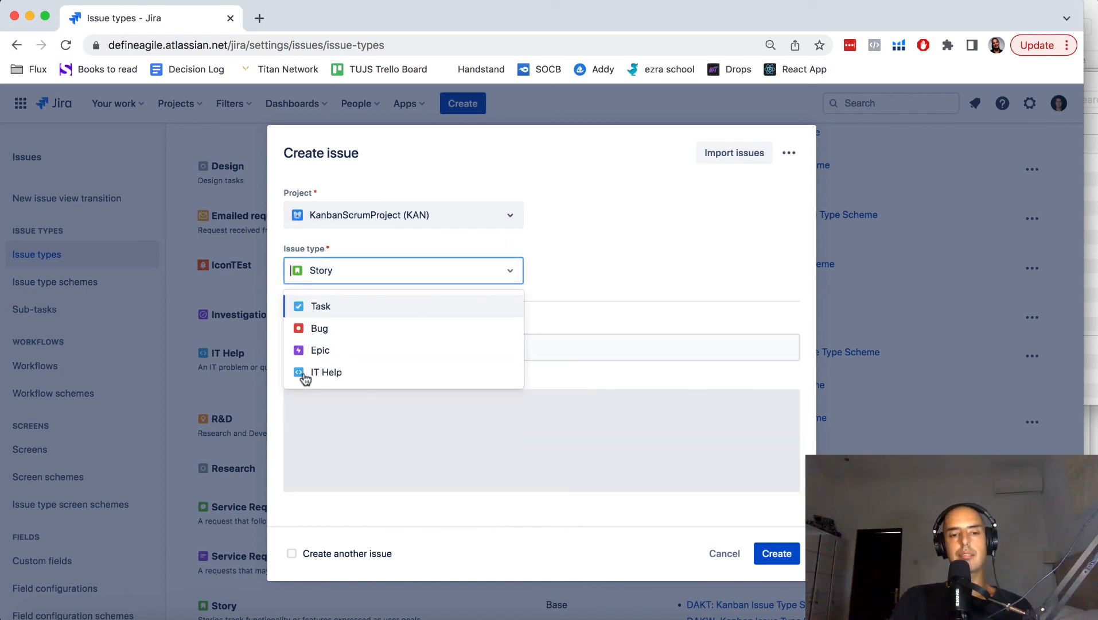
click(403, 271)
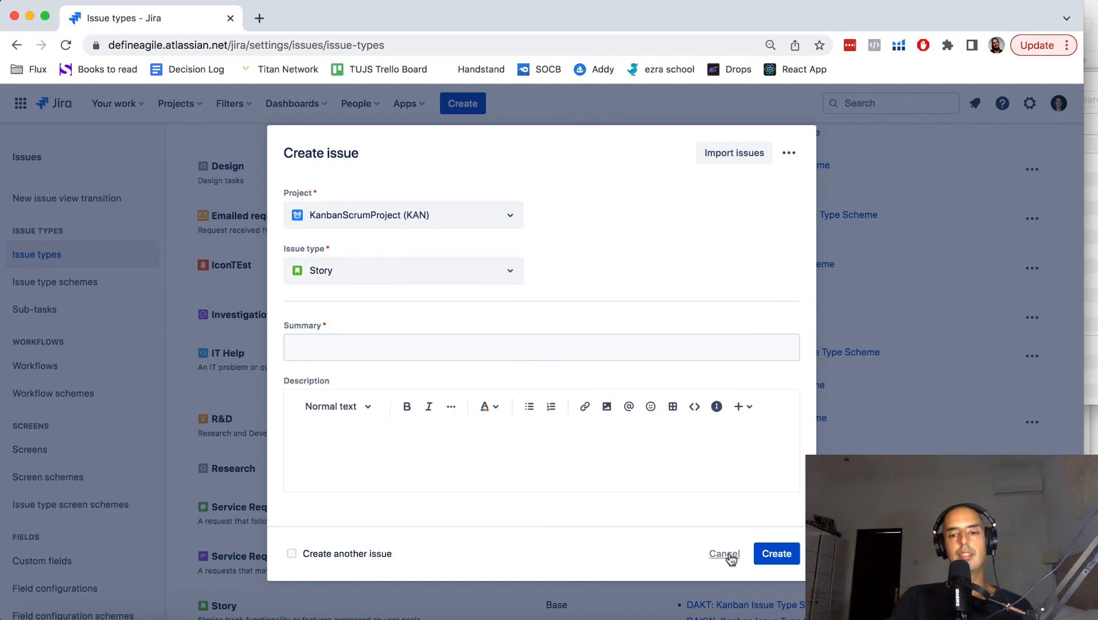
click(724, 553)
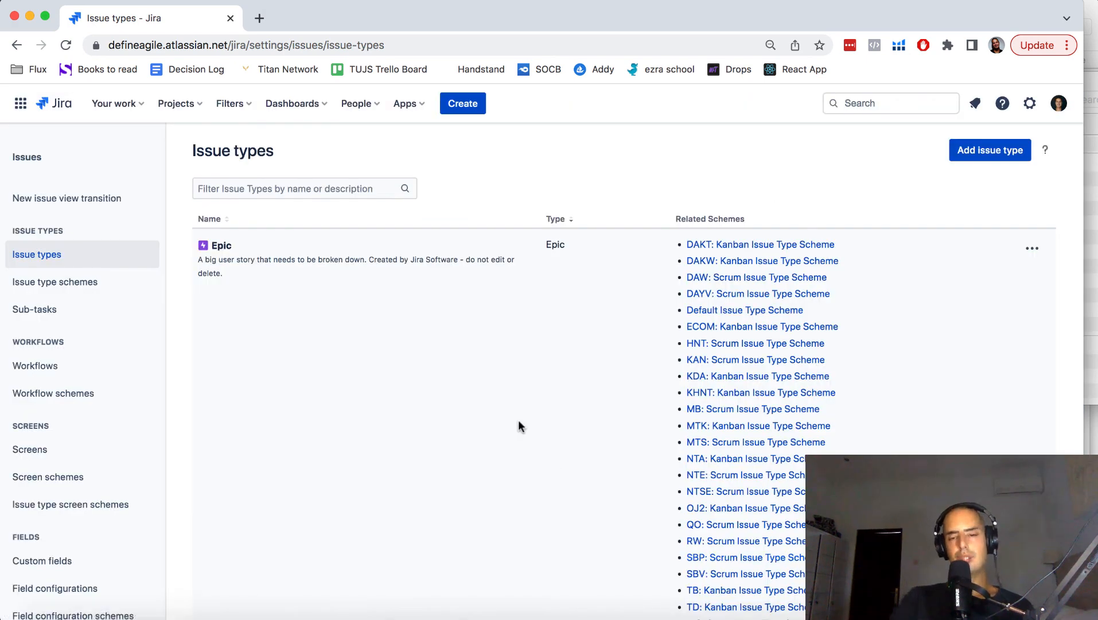